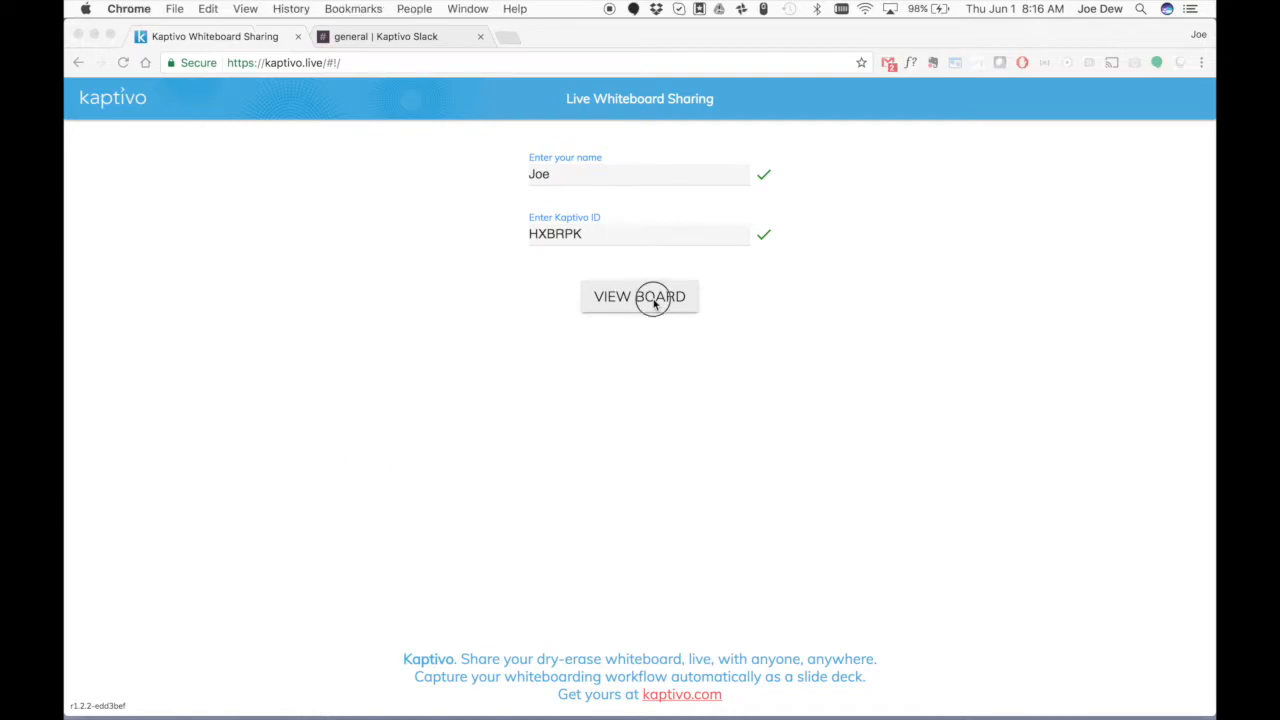
Step: Open the live view of the 2017 Strategic Planning whiteboard with Kaptivo ID HXBRPK
left_click(639, 296)
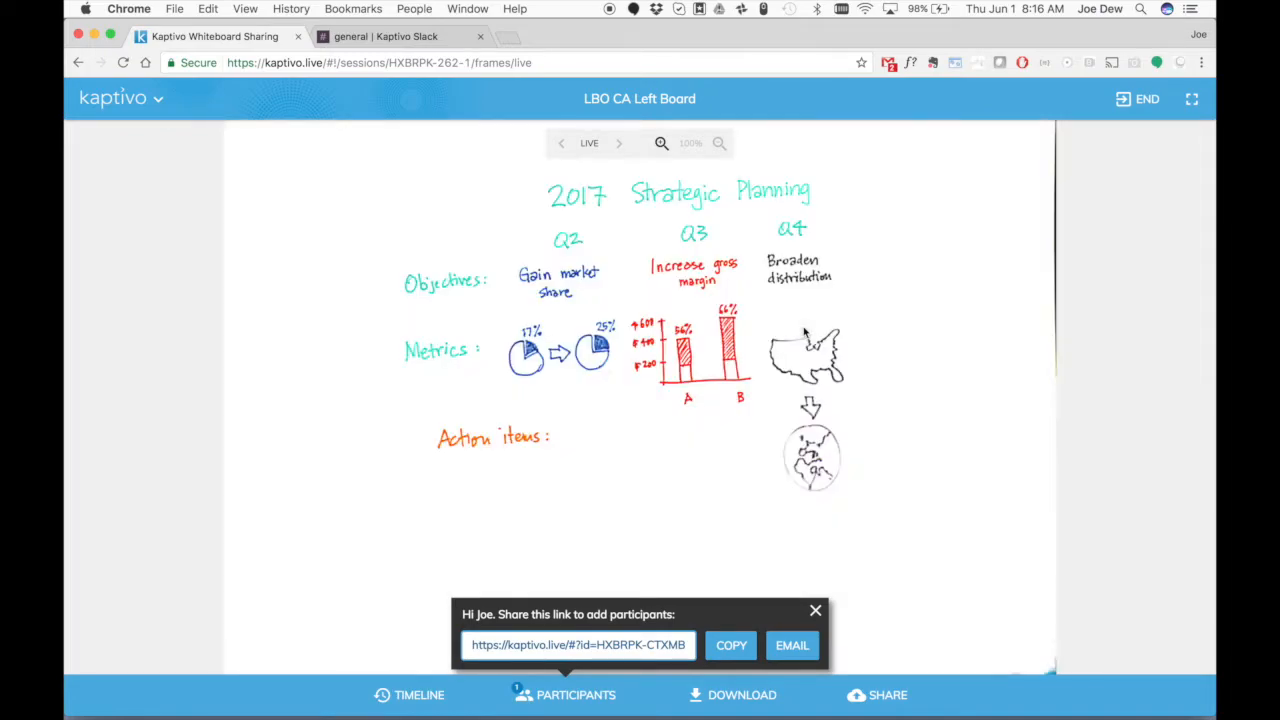
Step: Dismiss the 'Share this link' popup to reveal the full live board
left_click(815, 611)
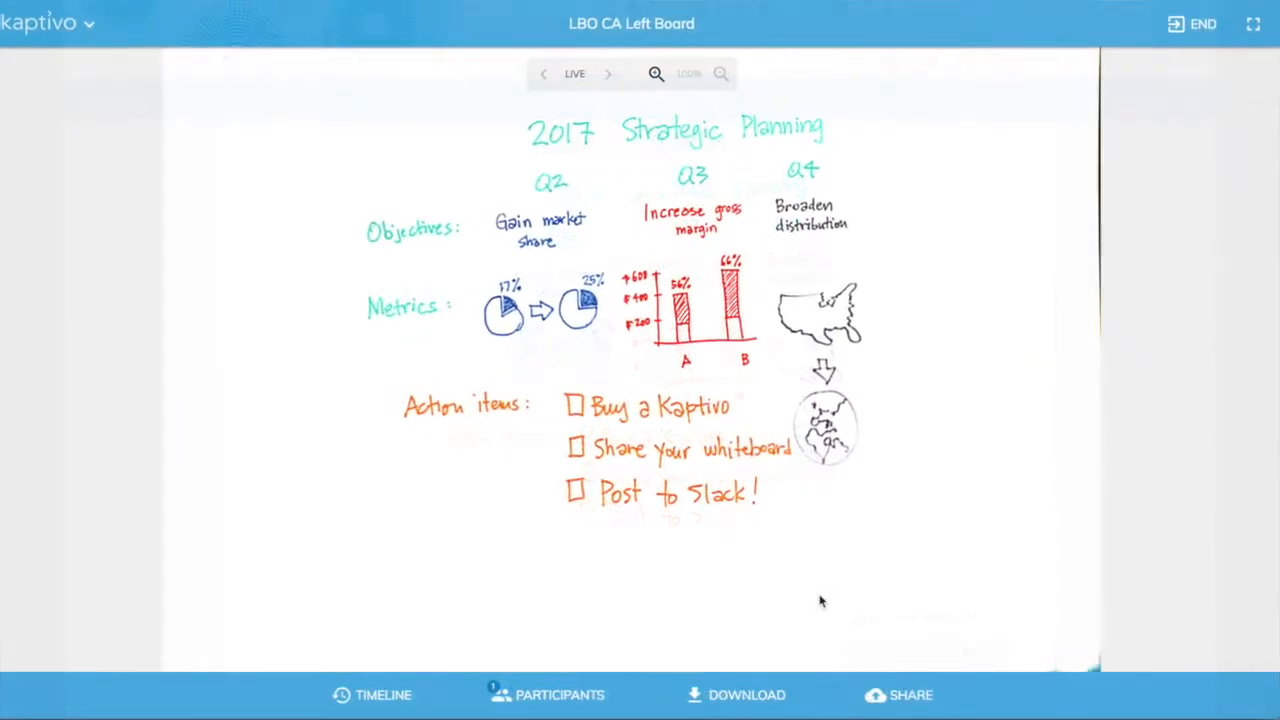
Step: Share the board to Slack, authorizing access for the Kaptivo team
left_click(909, 695)
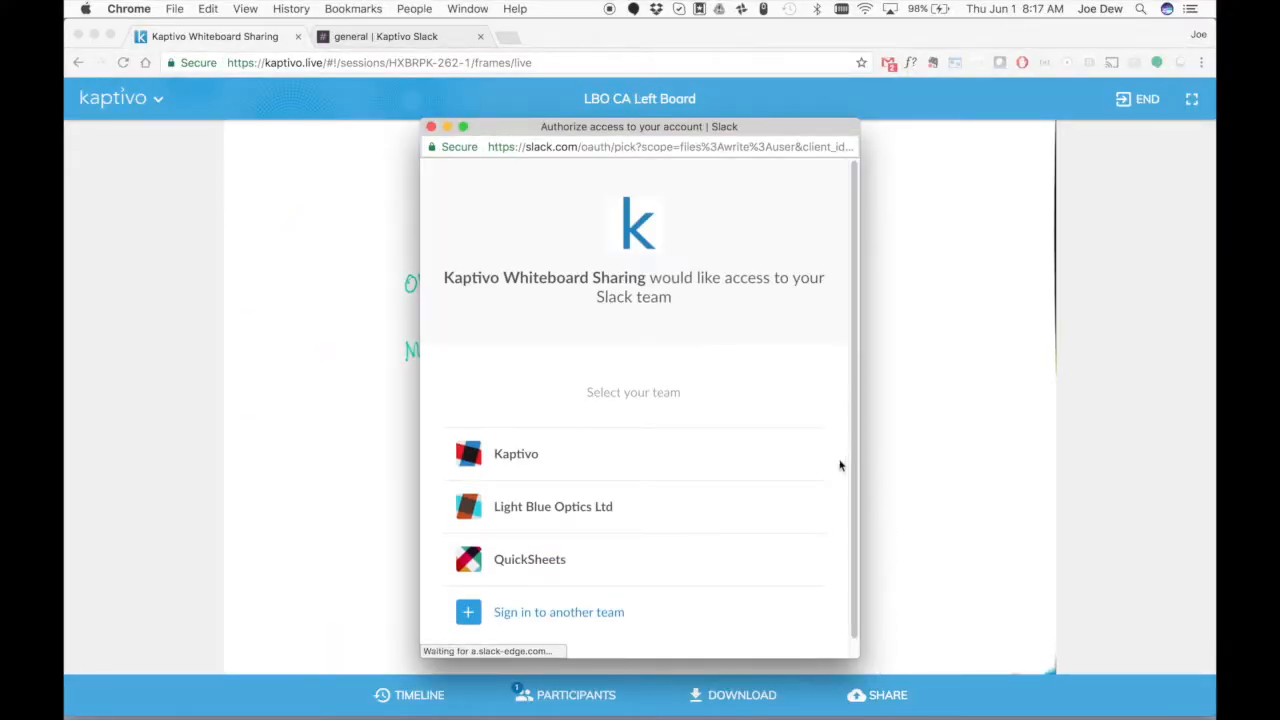
left_click(516, 453)
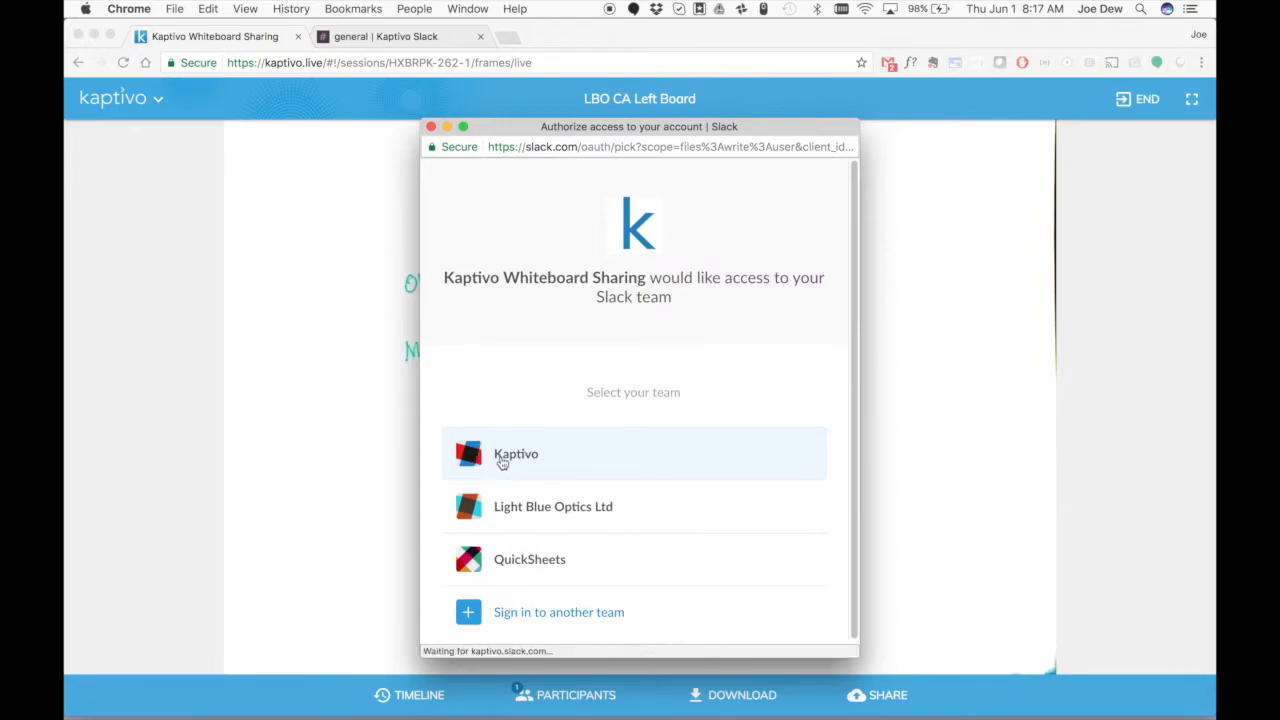
left_click(516, 453)
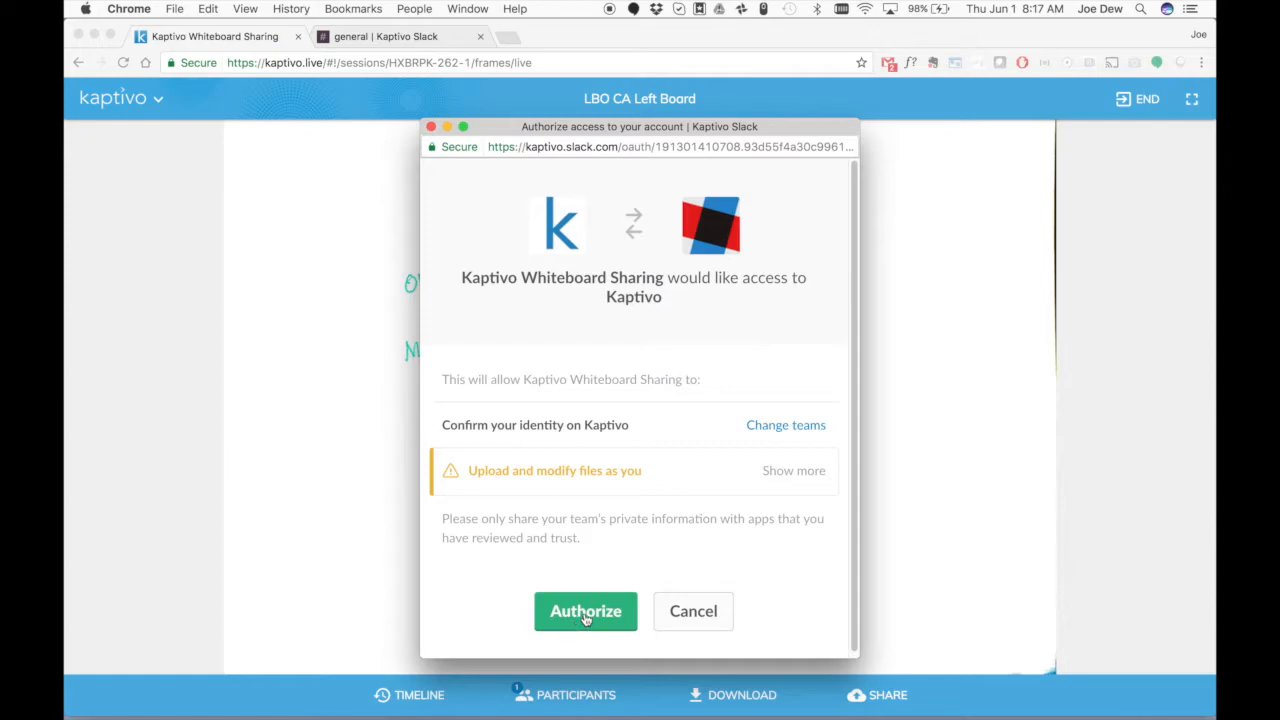
left_click(585, 611)
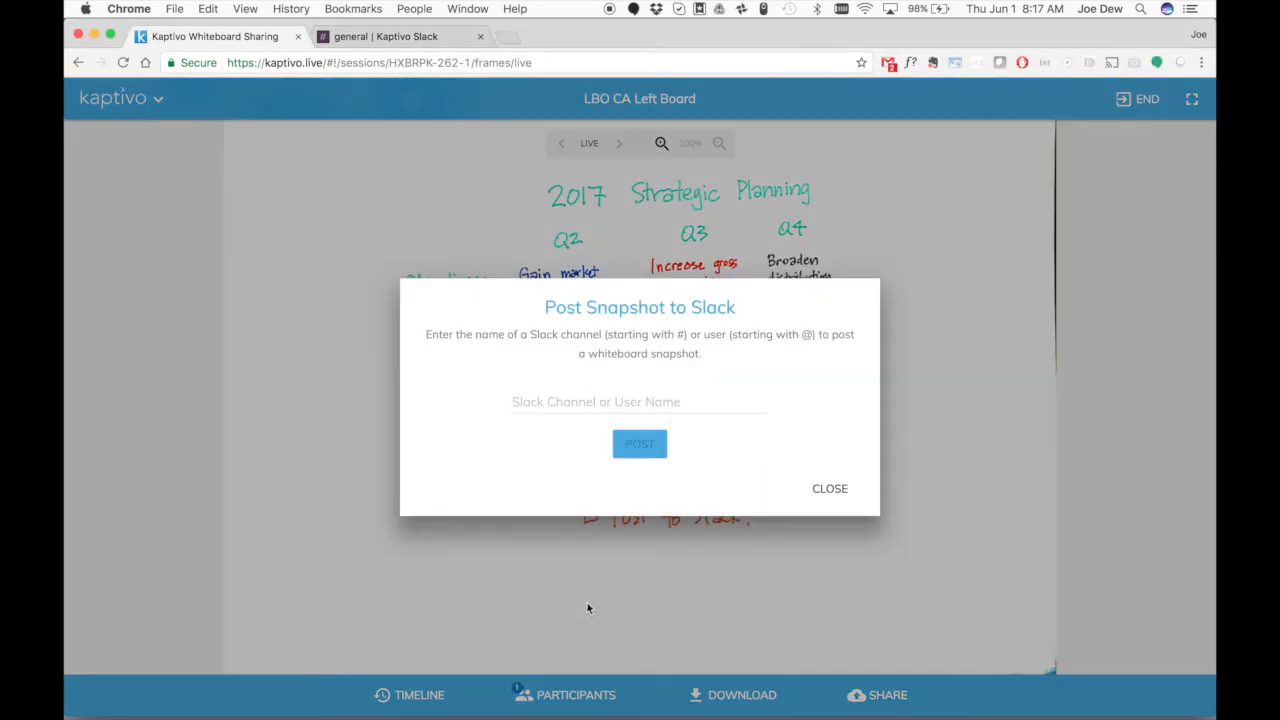
Step: Post the board snapshot to the #general channel
left_click(639, 401)
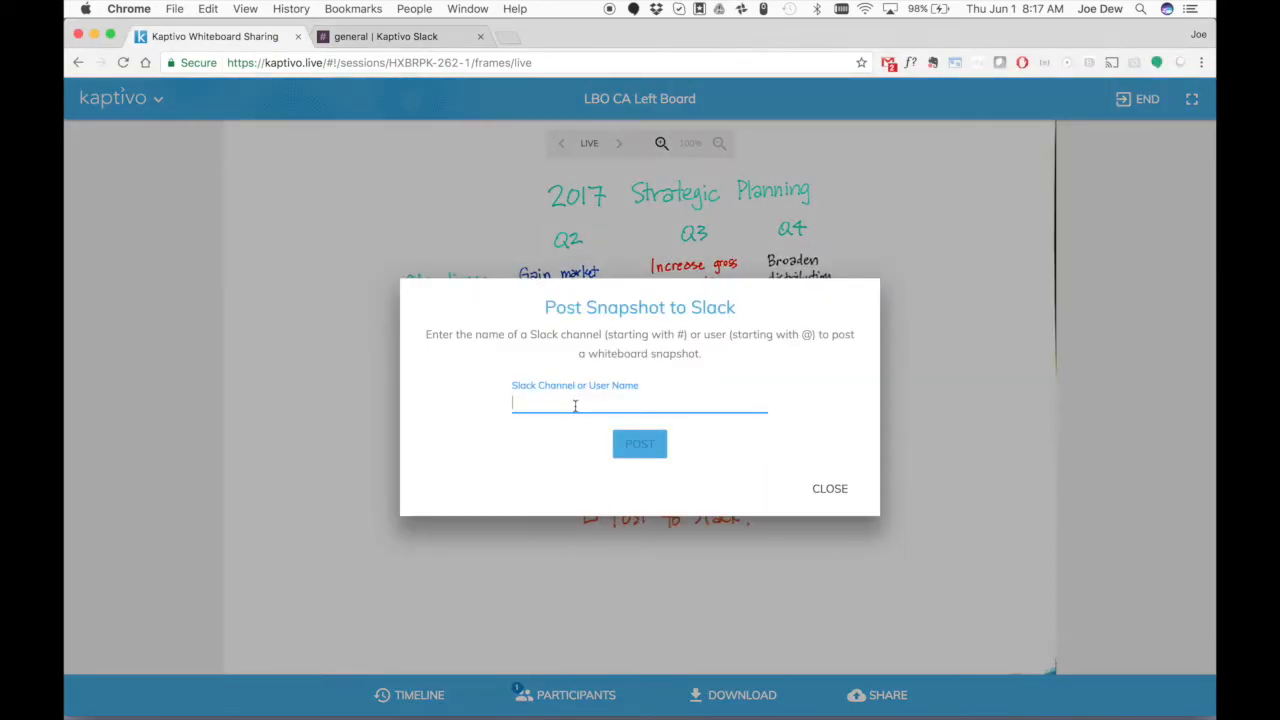
type("#general")
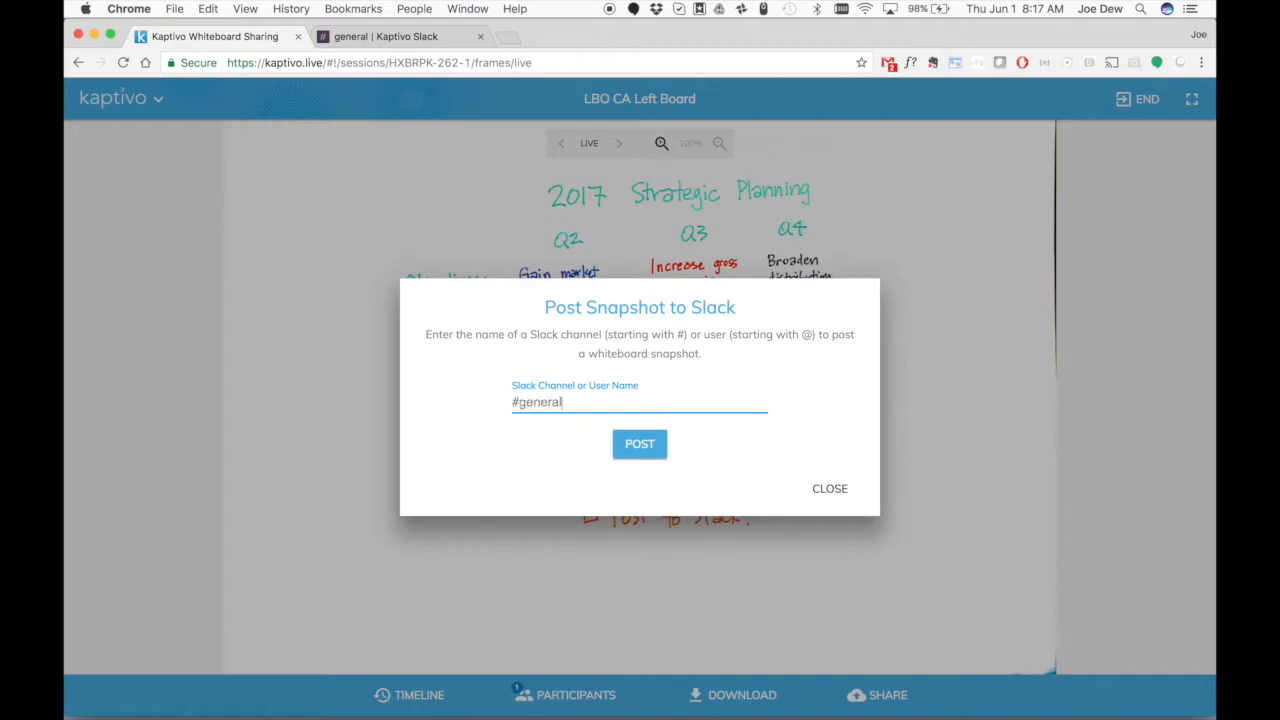
left_click(639, 444)
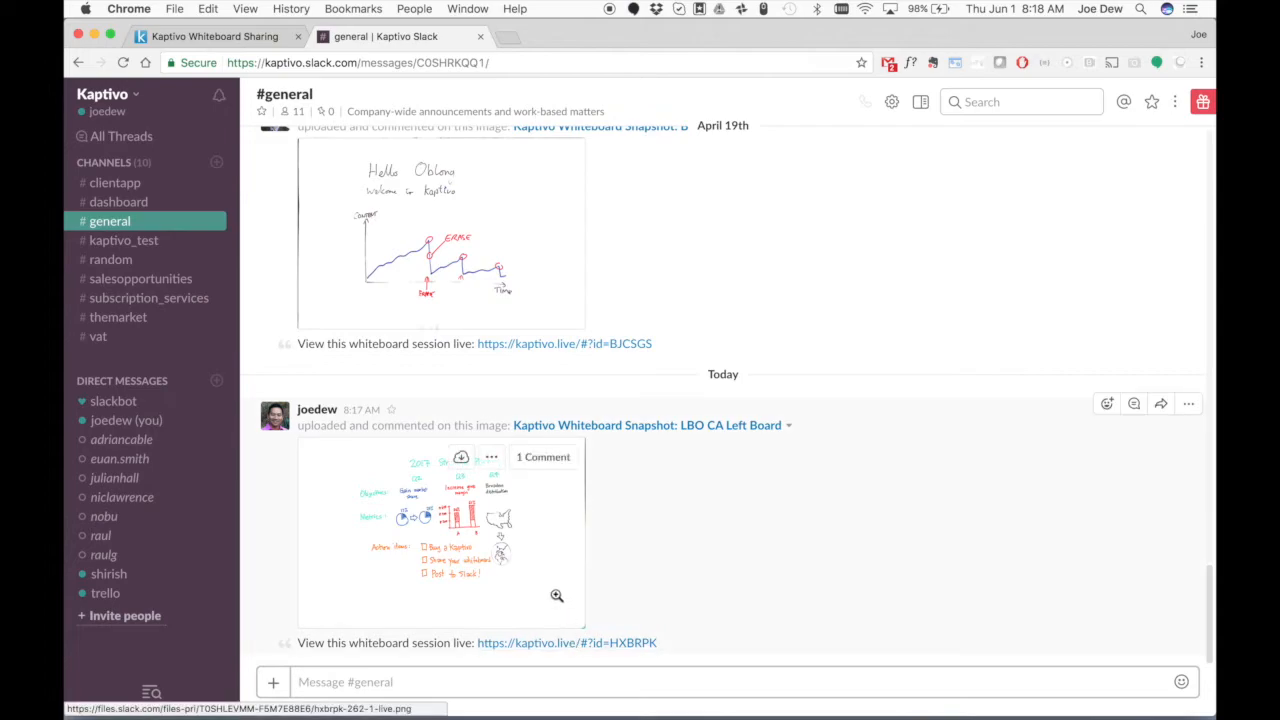
Step: Open the LBO CA Left Board snapshot image from the #general post
left_click(440, 530)
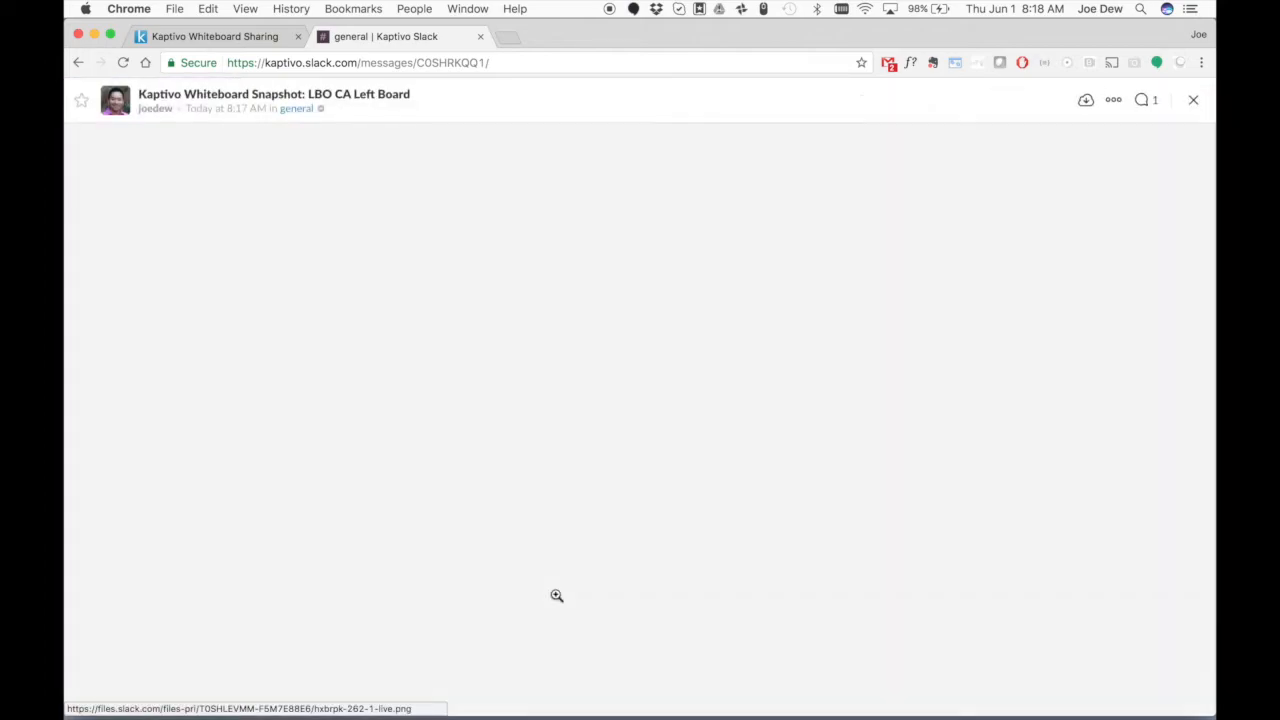